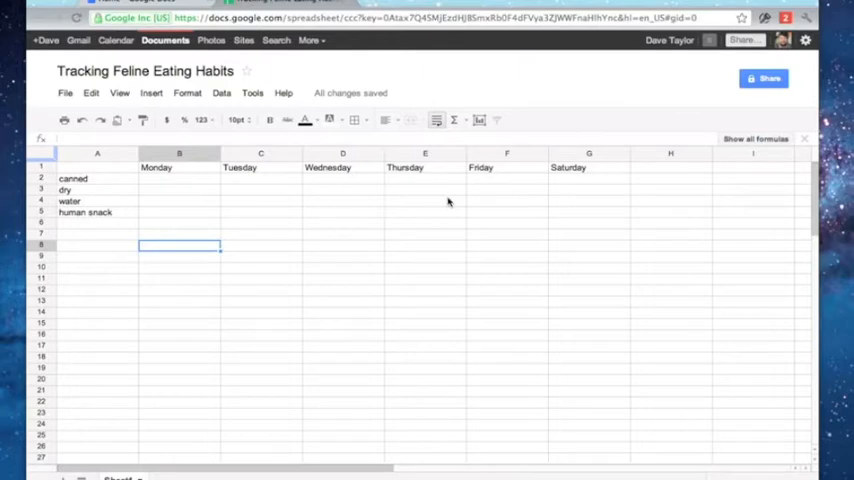
mouse_move(124, 50)
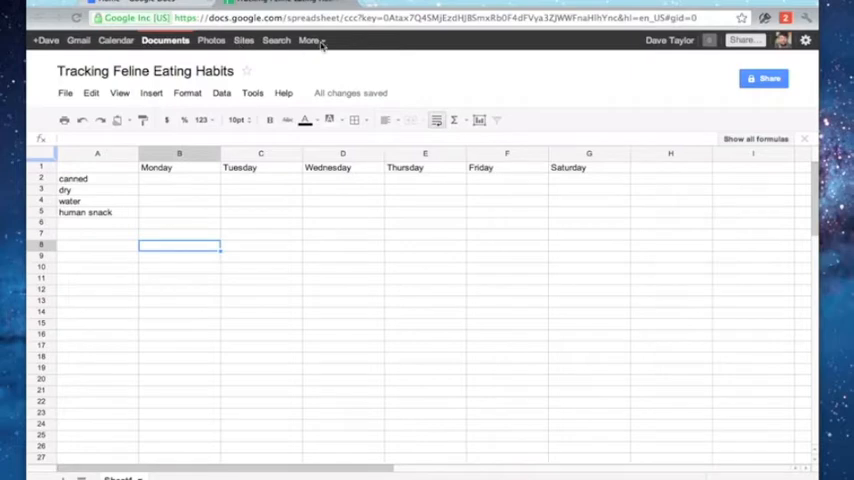
Step: Insert a new Sunday column before Monday and select the water row for moving
left_click(312, 40)
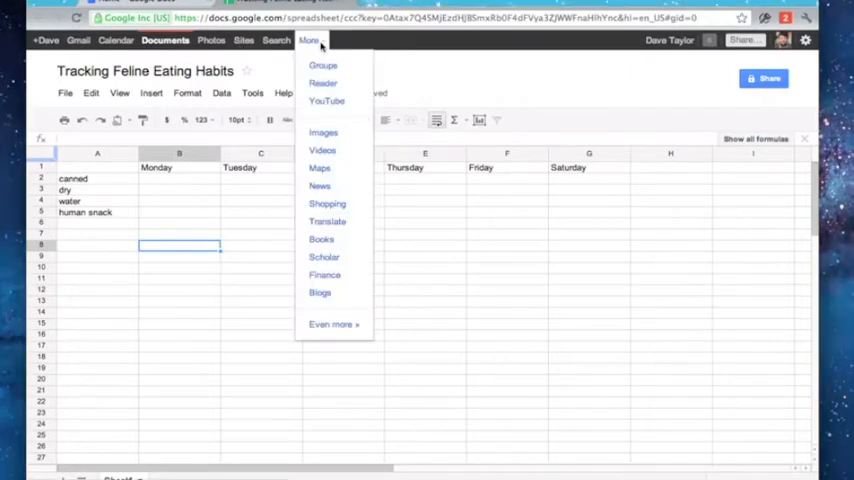
left_click(310, 40)
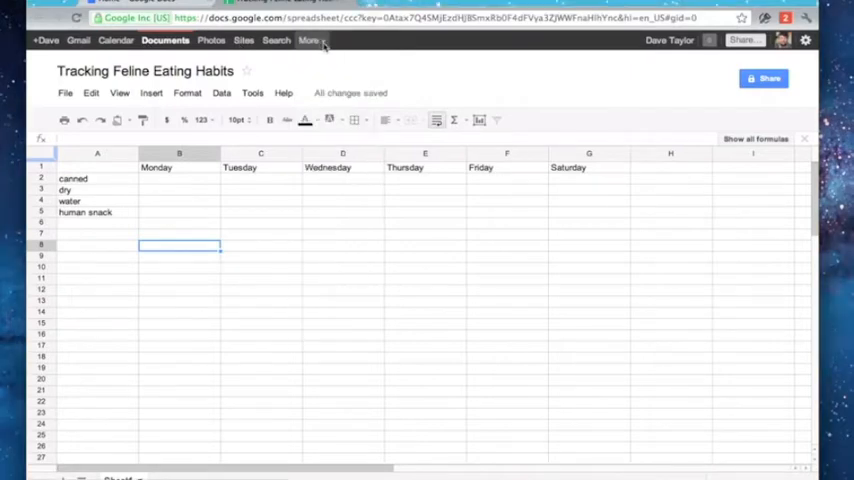
mouse_move(462, 80)
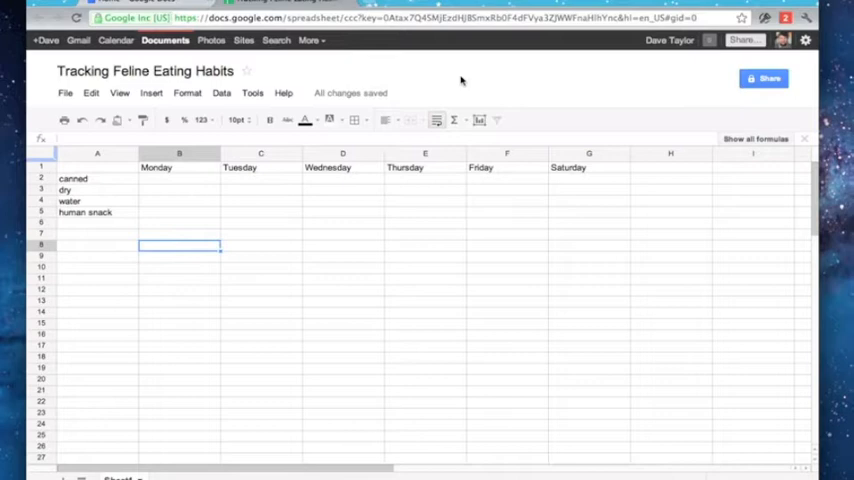
mouse_move(92, 184)
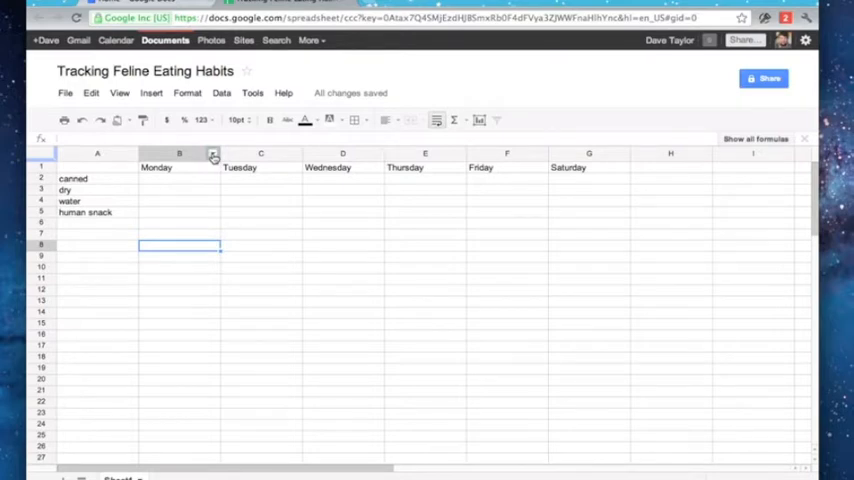
right_click(180, 152)
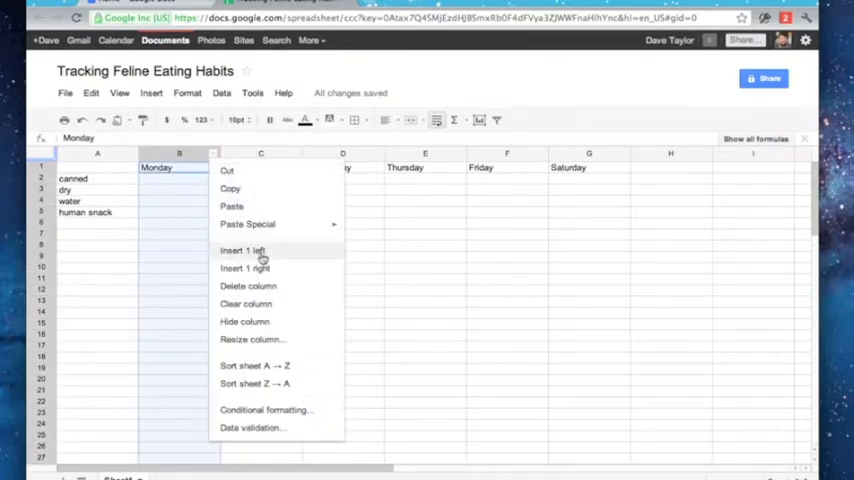
left_click(242, 250)
type("Sunday")
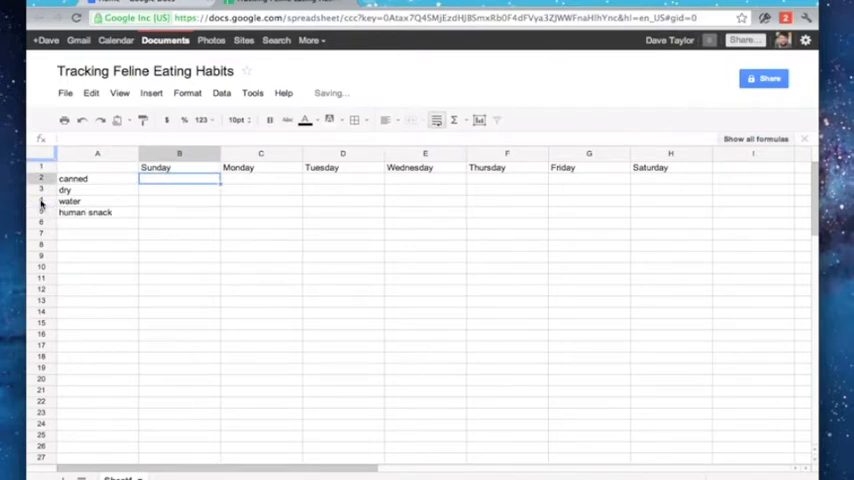
left_click(96, 200)
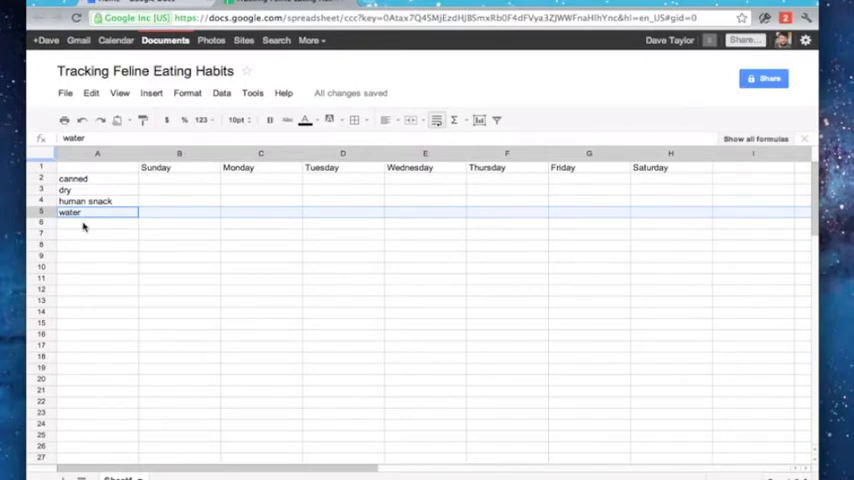
Step: Add a seafood food label and mark x in the Wednesday cells
left_click(96, 222)
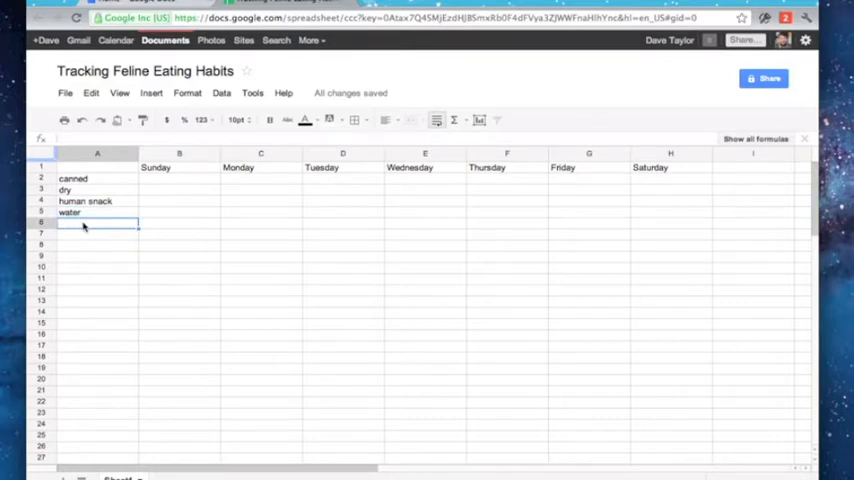
type("seafood")
left_click(344, 212)
type("x")
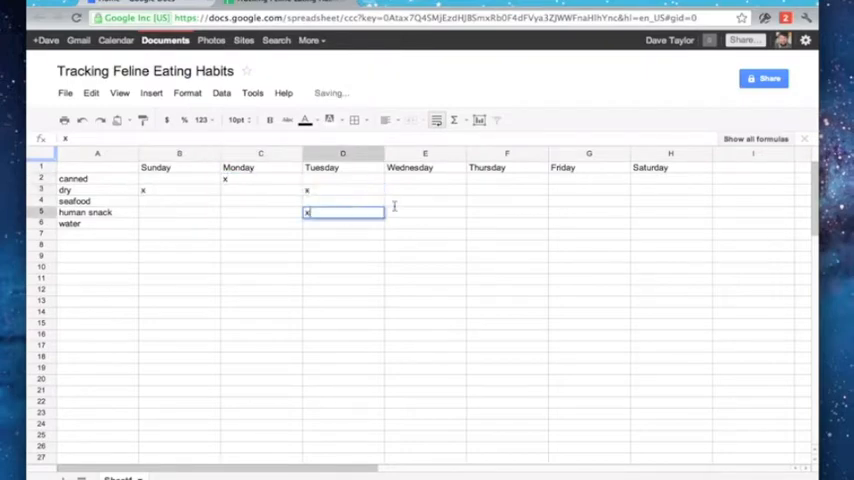
left_click(424, 180)
type("x")
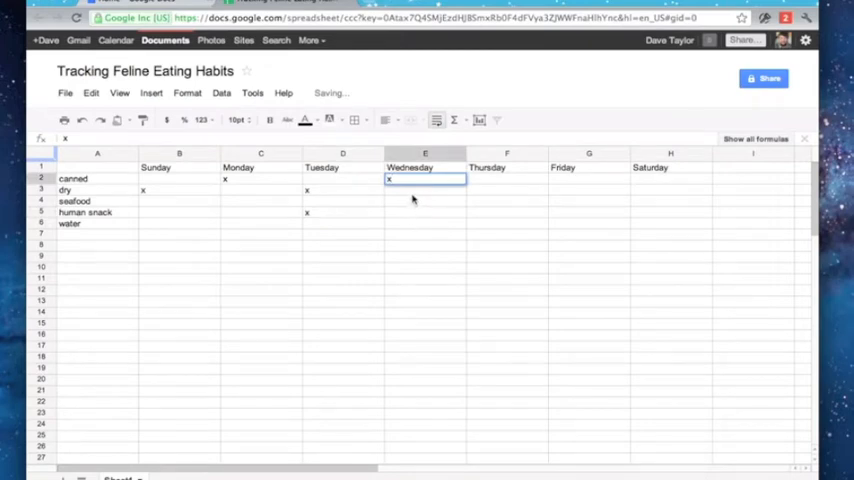
left_click(424, 200)
type("x")
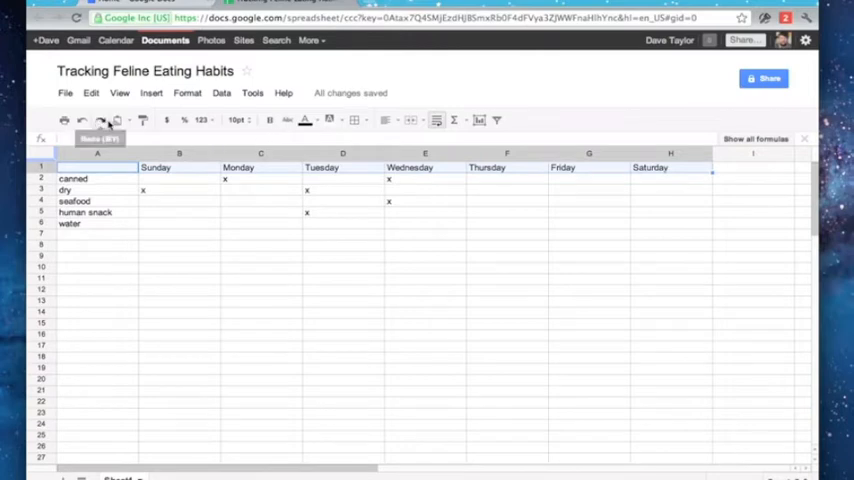
mouse_move(288, 120)
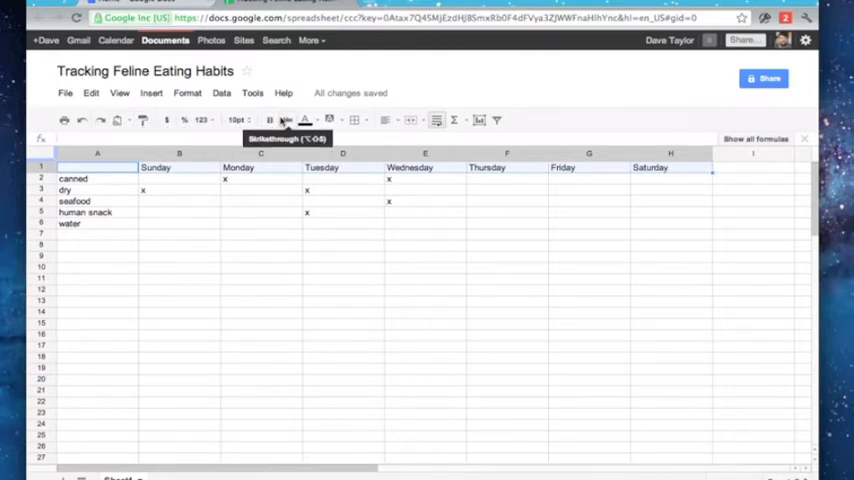
mouse_move(304, 120)
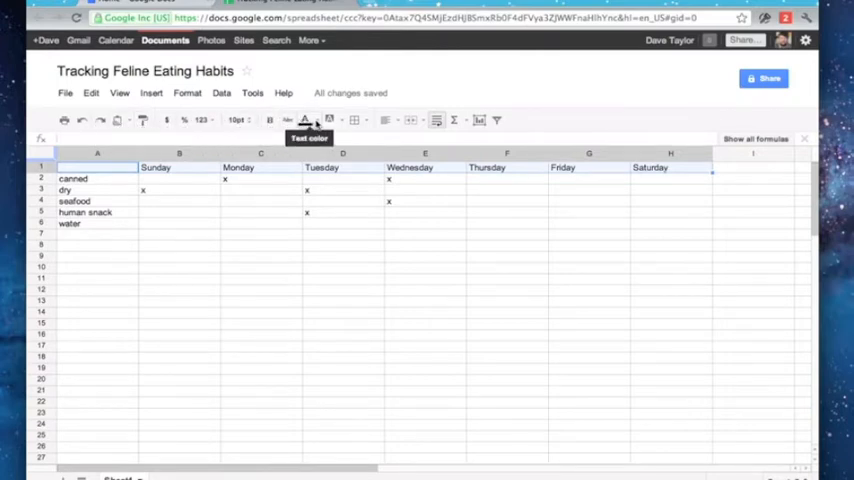
mouse_move(328, 120)
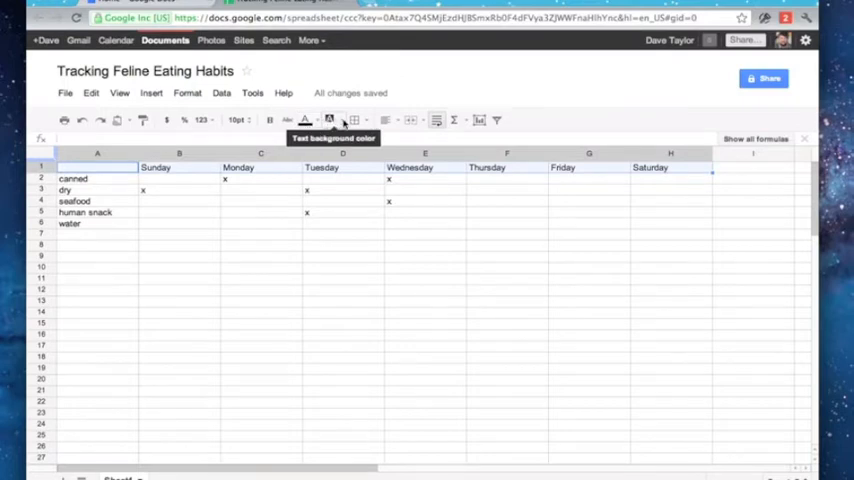
Step: Give the day header row a yellow background fill
left_click(328, 120)
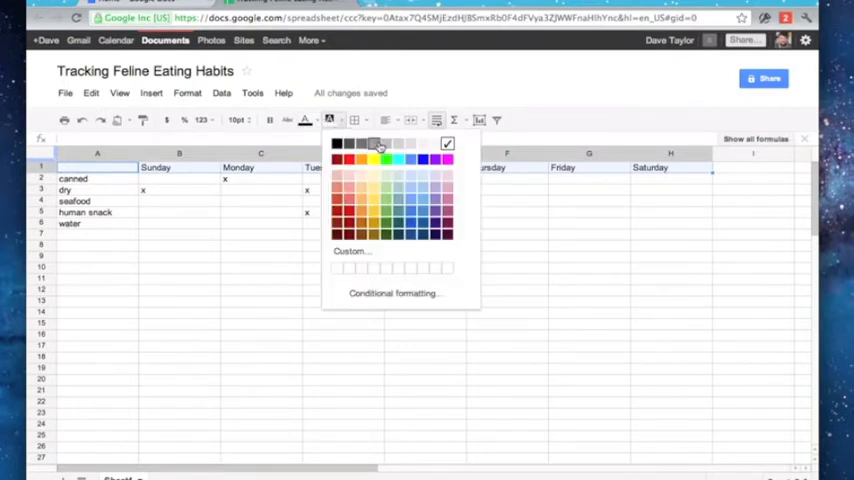
left_click(378, 148)
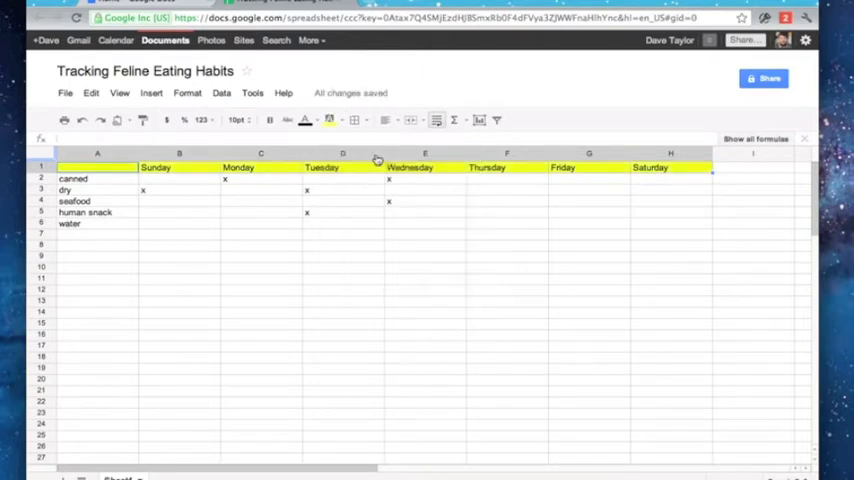
mouse_move(304, 120)
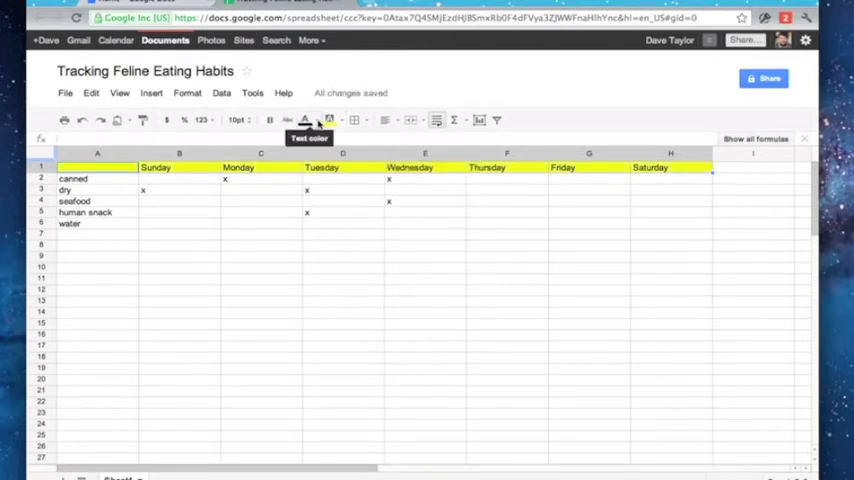
left_click(304, 120)
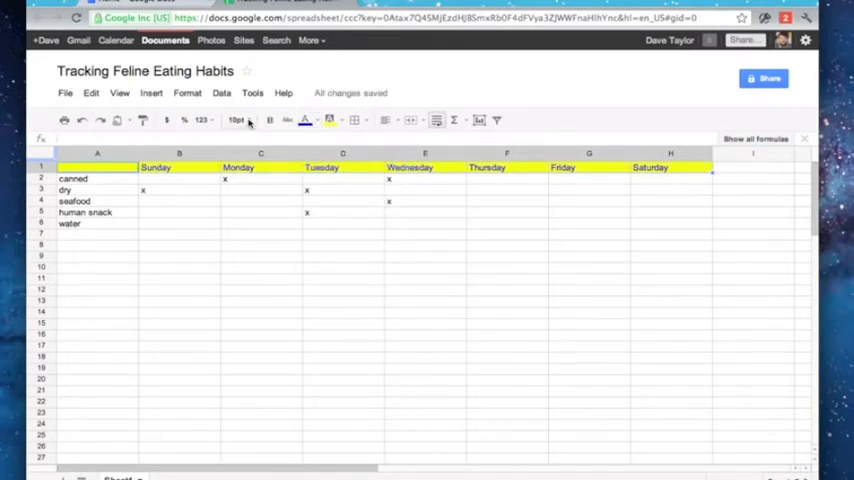
Step: Enlarge the header day names to 14 point text
left_click(236, 120)
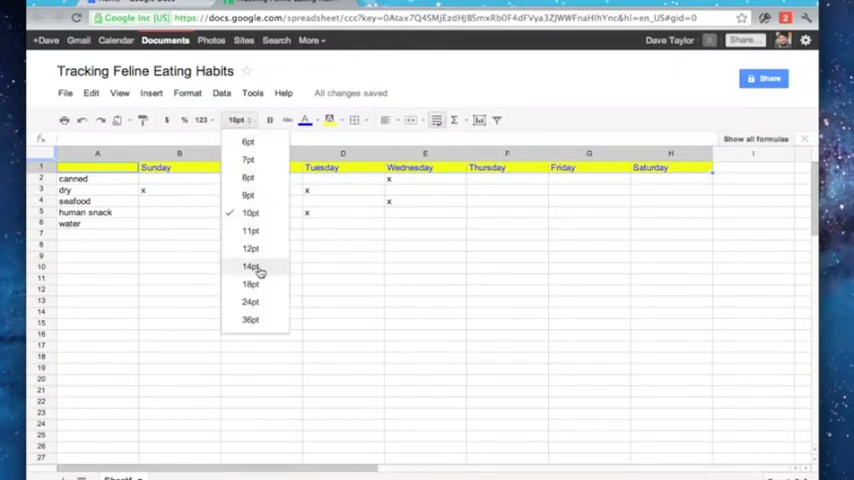
left_click(250, 266)
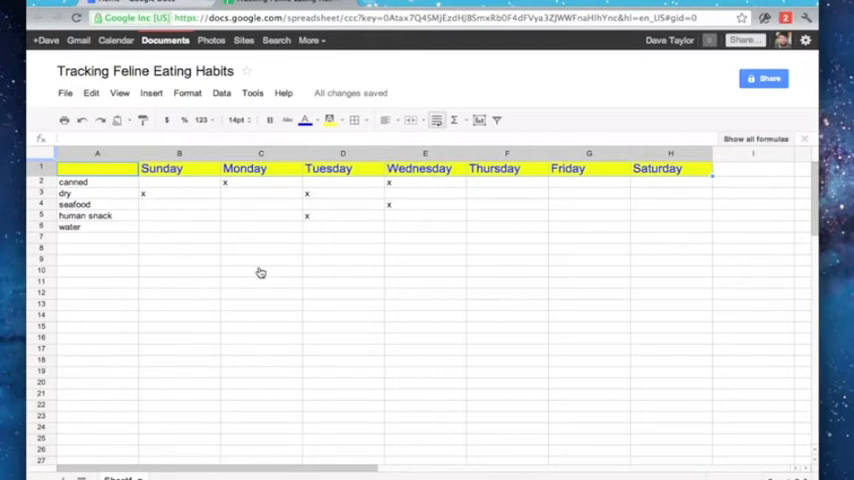
left_click(96, 180)
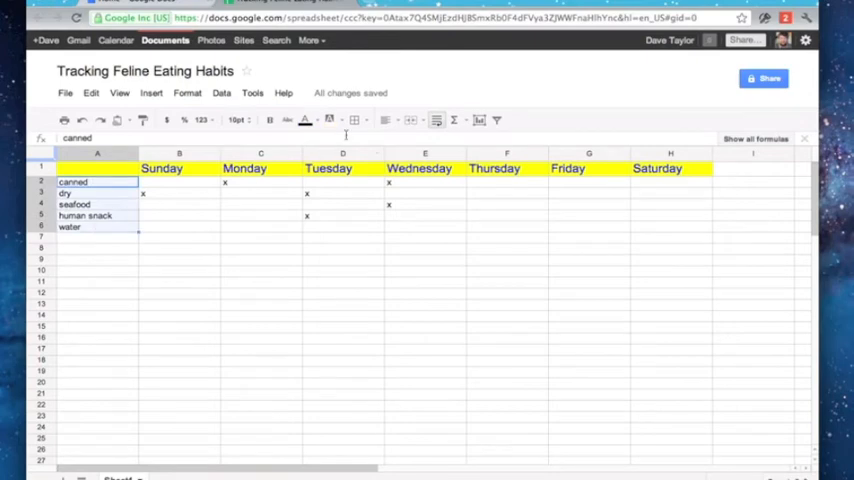
Step: Fill the food labels A2:A6 yellow, right-align them, and center the X marks in B2:H6
left_click(328, 120)
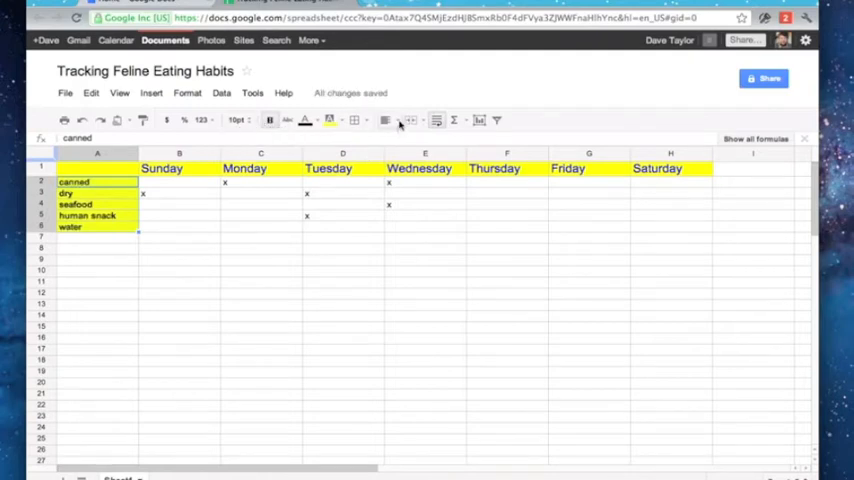
left_click(388, 120)
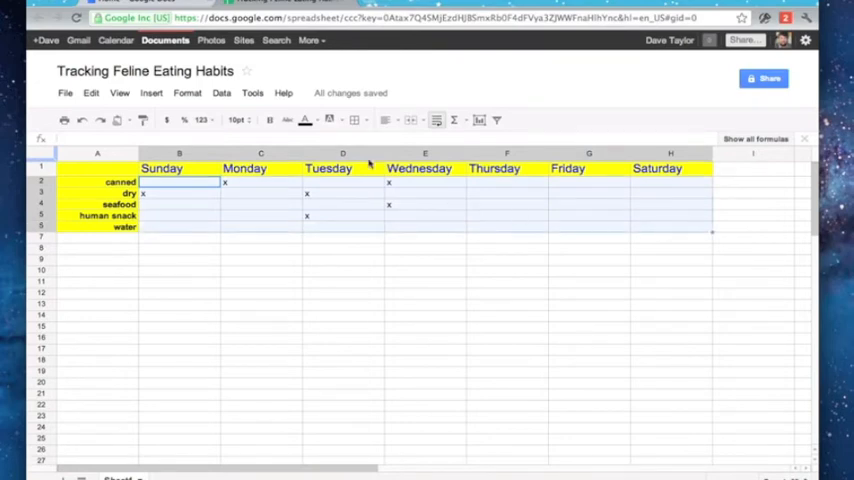
left_click(388, 120)
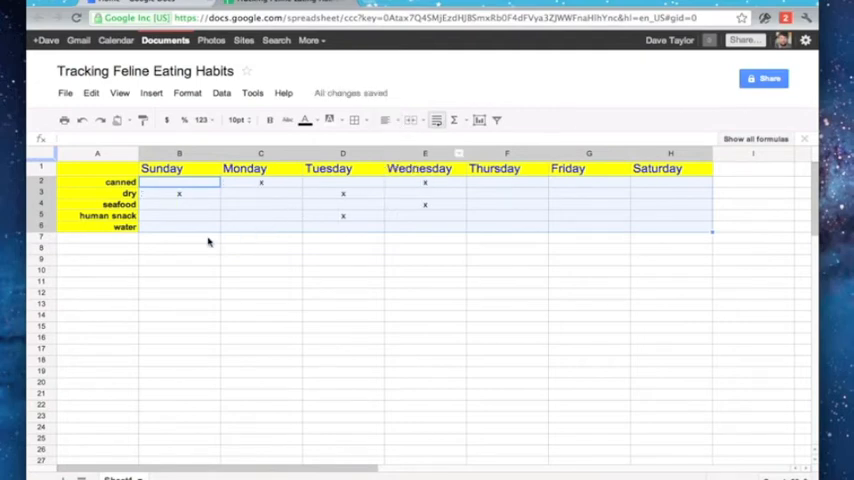
left_click(180, 228)
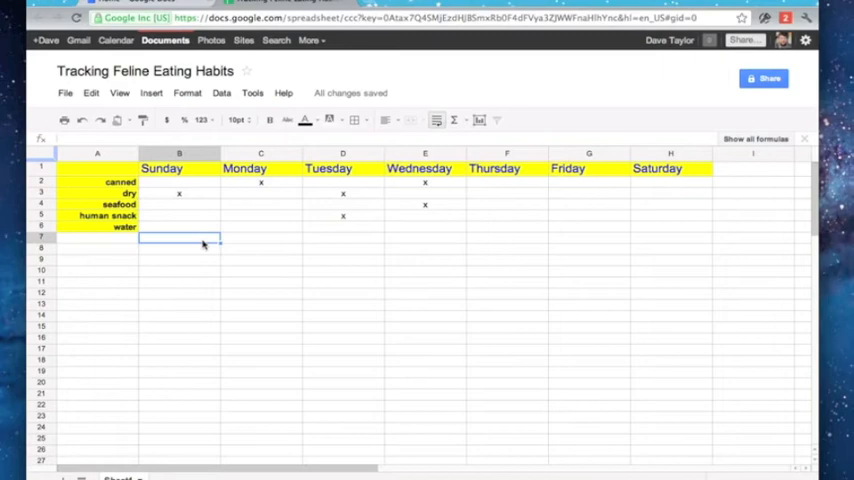
mouse_move(184, 108)
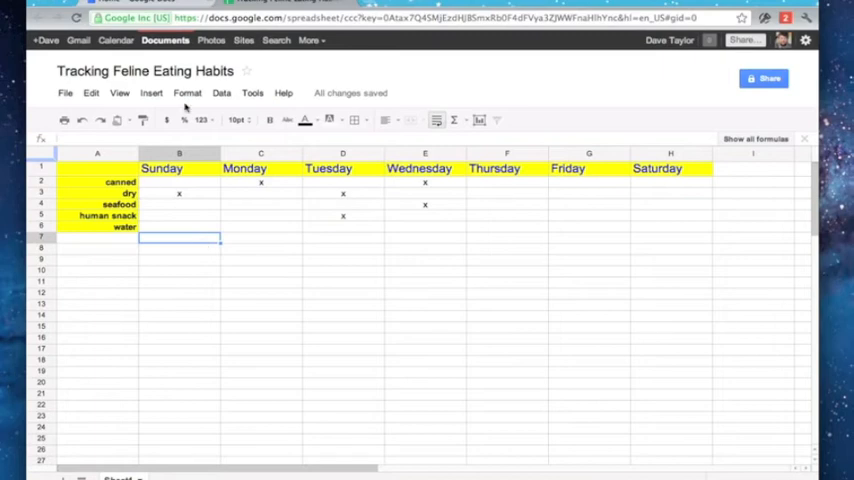
Step: Rename the spreadsheet to 'Tracking My Cat's Eating Habits'
left_click(144, 72)
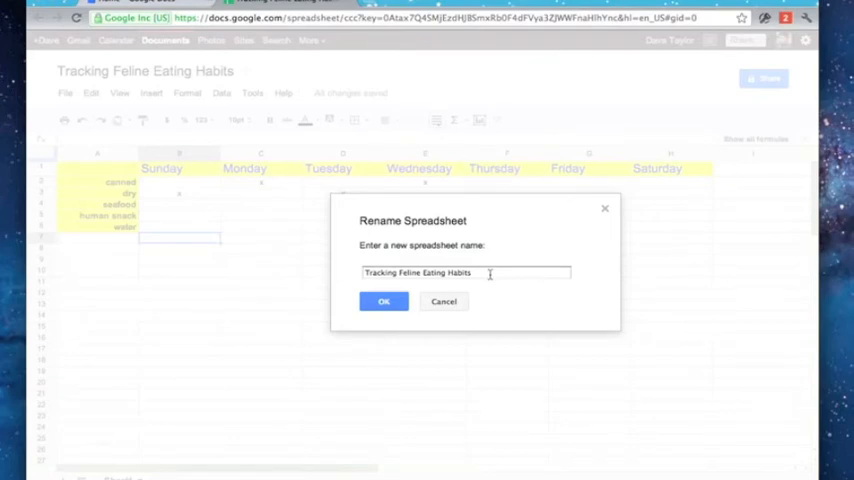
type("Tracking My Cat Eating Habits")
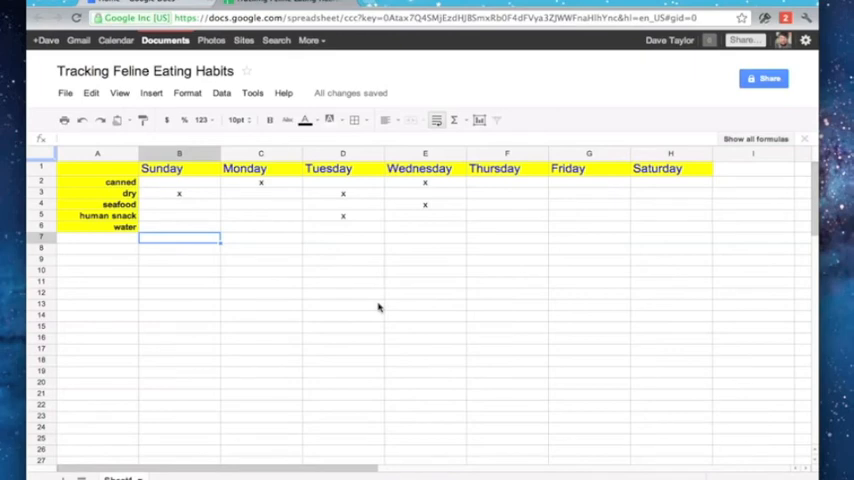
type("Tracking My Cat's Eating Habits")
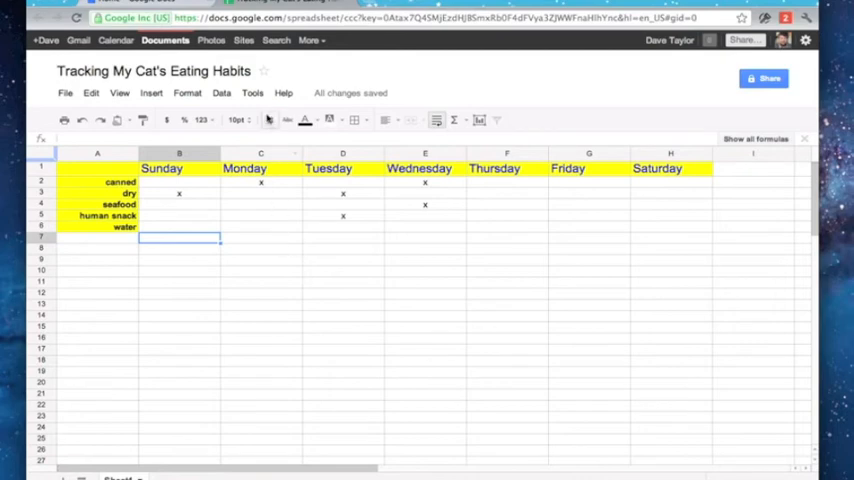
Step: Browse the Tools menu and then the Help menu options
left_click(252, 92)
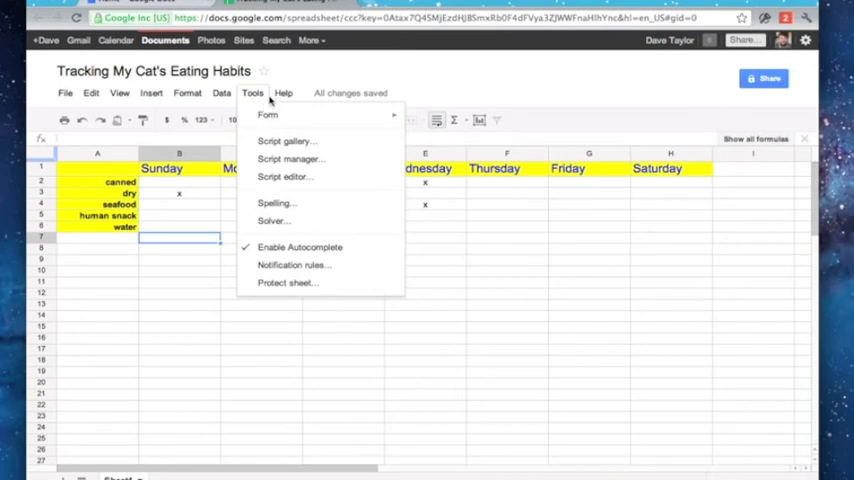
left_click(284, 92)
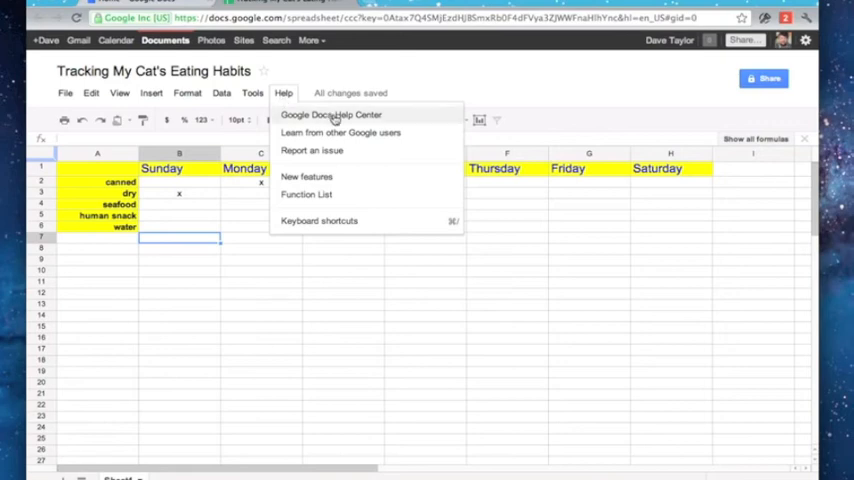
mouse_move(392, 118)
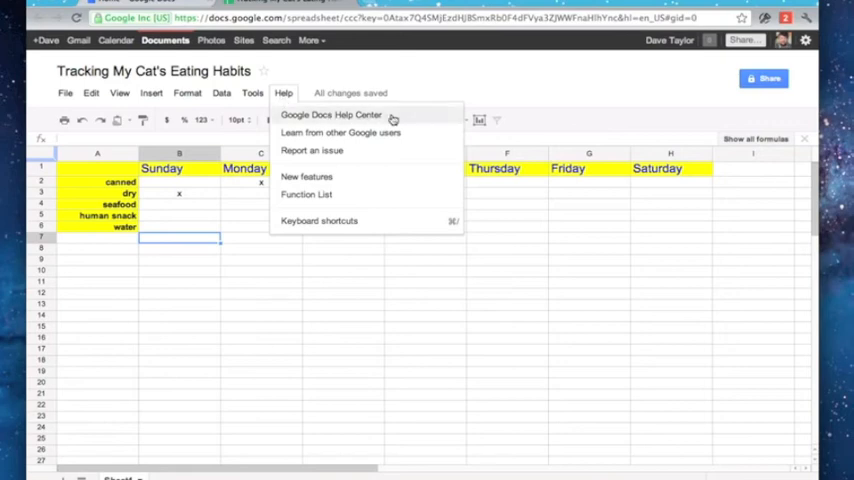